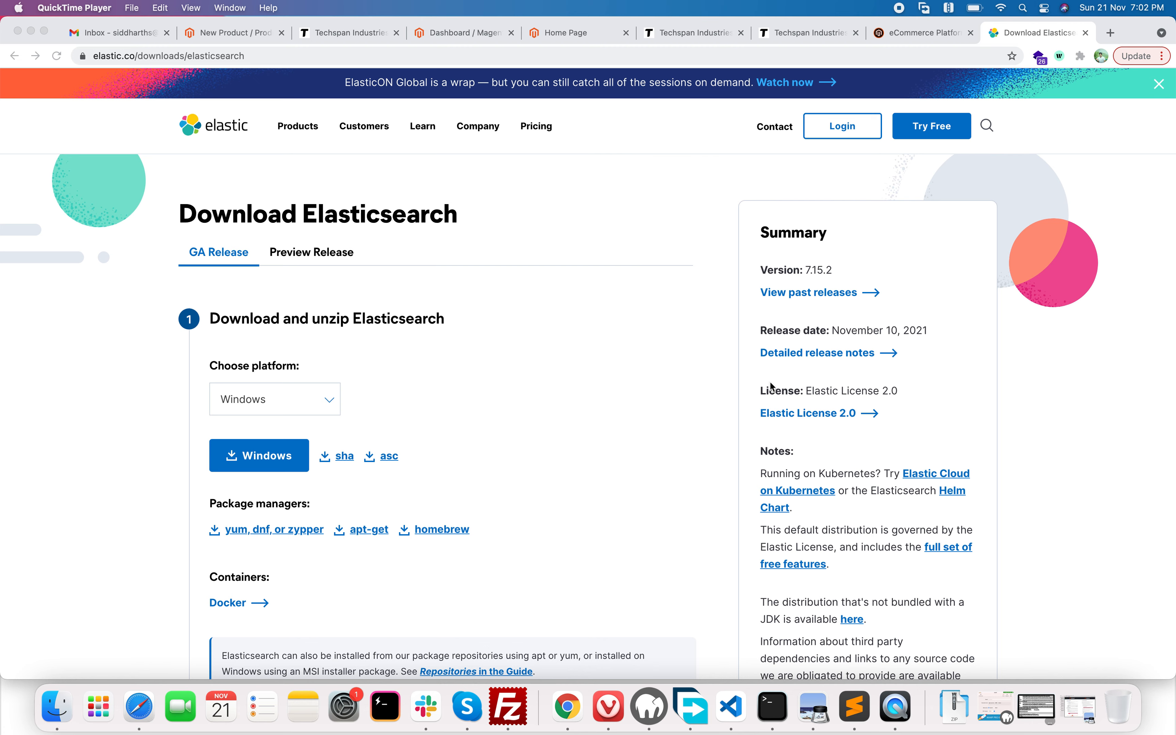
pyautogui.moveTo(244, 286)
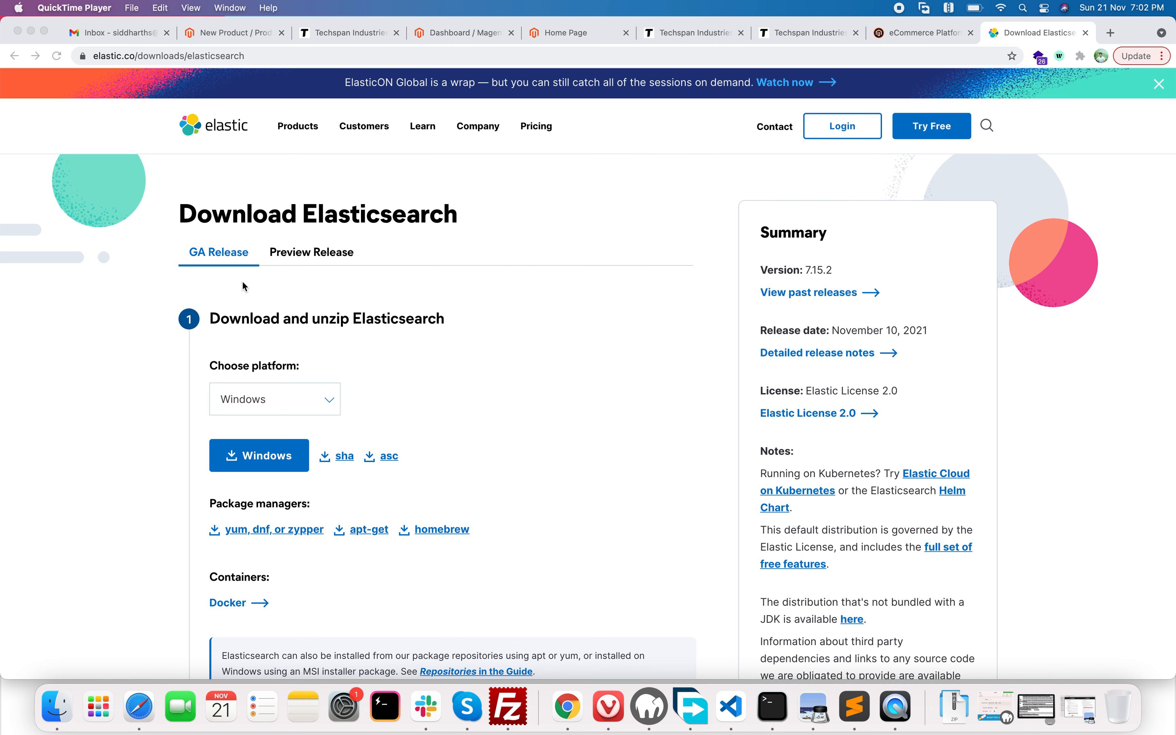
pyautogui.moveTo(142, 76)
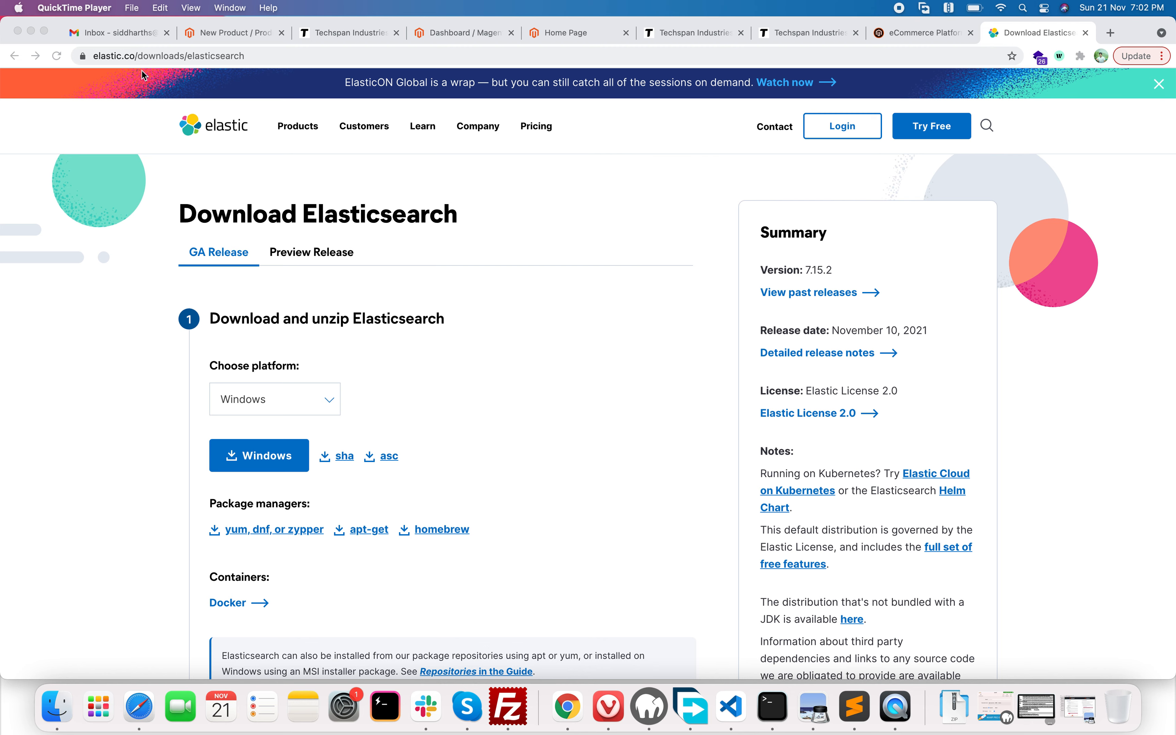
pyautogui.moveTo(223, 356)
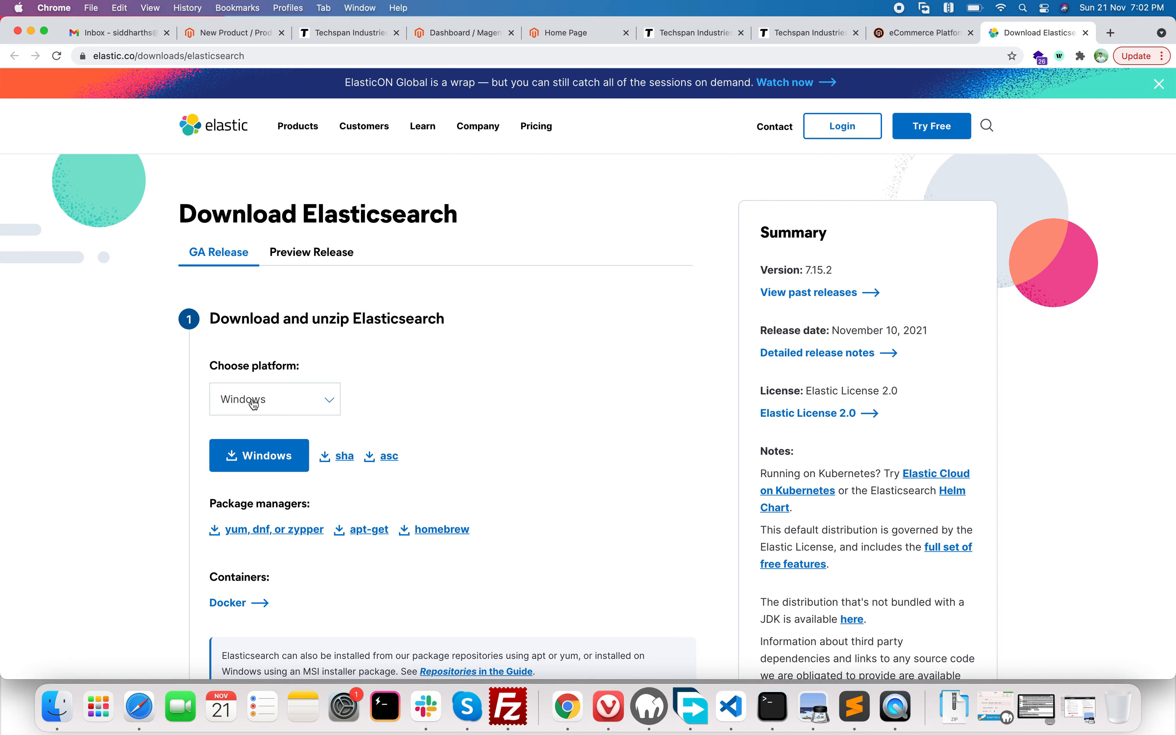
# Switch the Elasticsearch 7.15.2 download platform from Windows to macOS
pyautogui.click(274, 398)
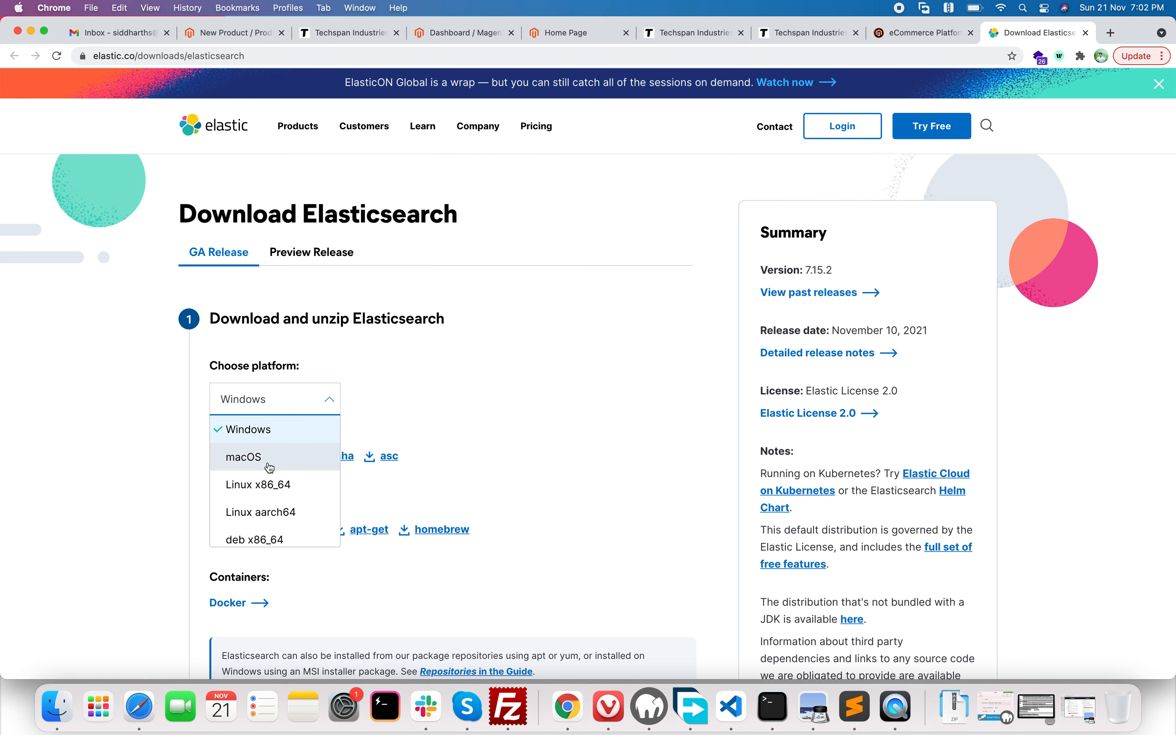
pyautogui.click(243, 456)
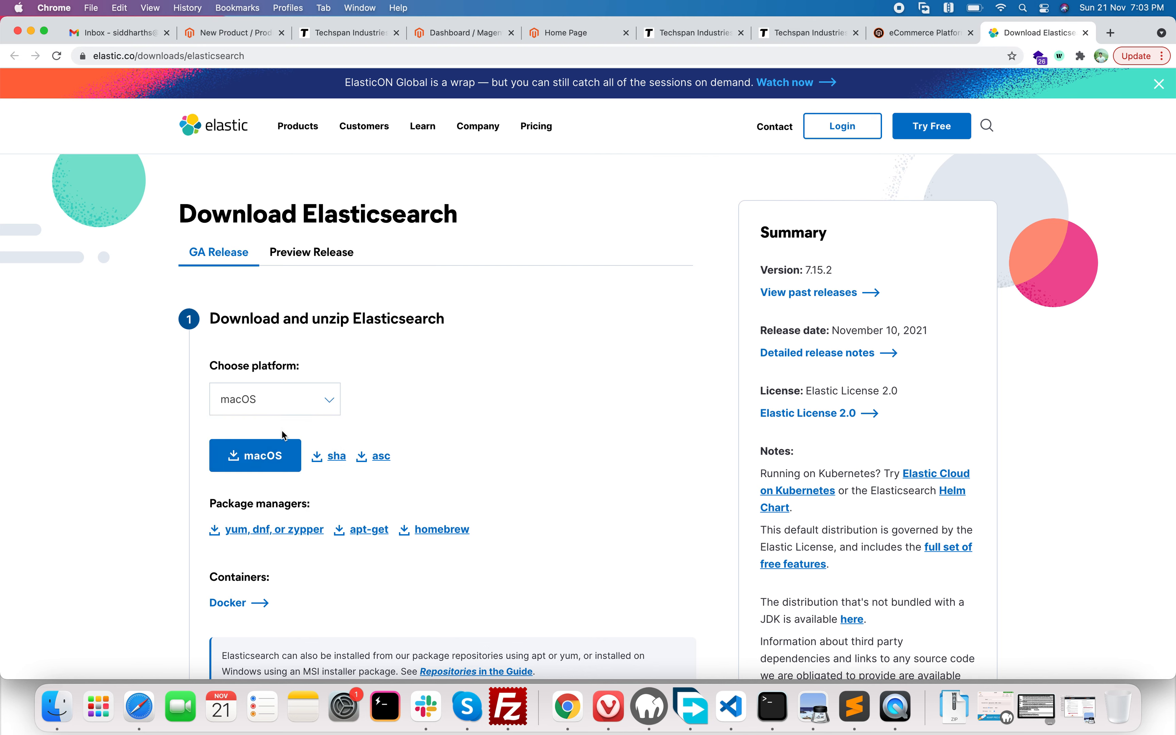
pyautogui.moveTo(255, 456)
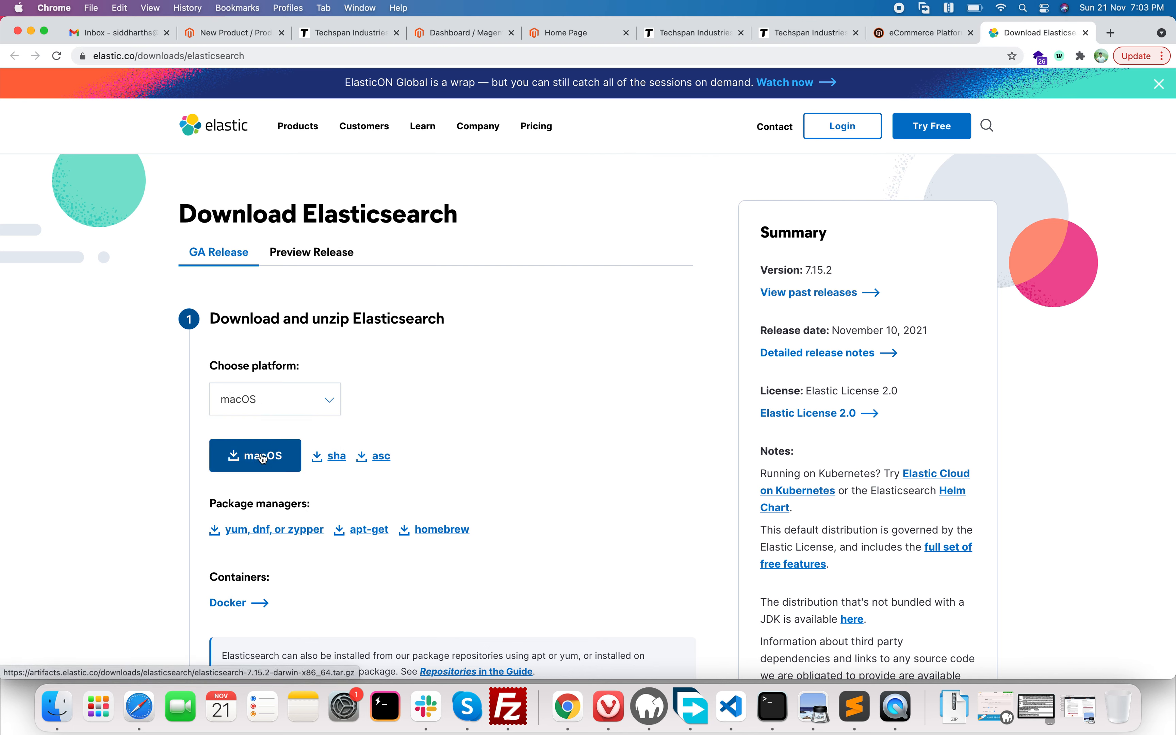
pyautogui.moveTo(292, 437)
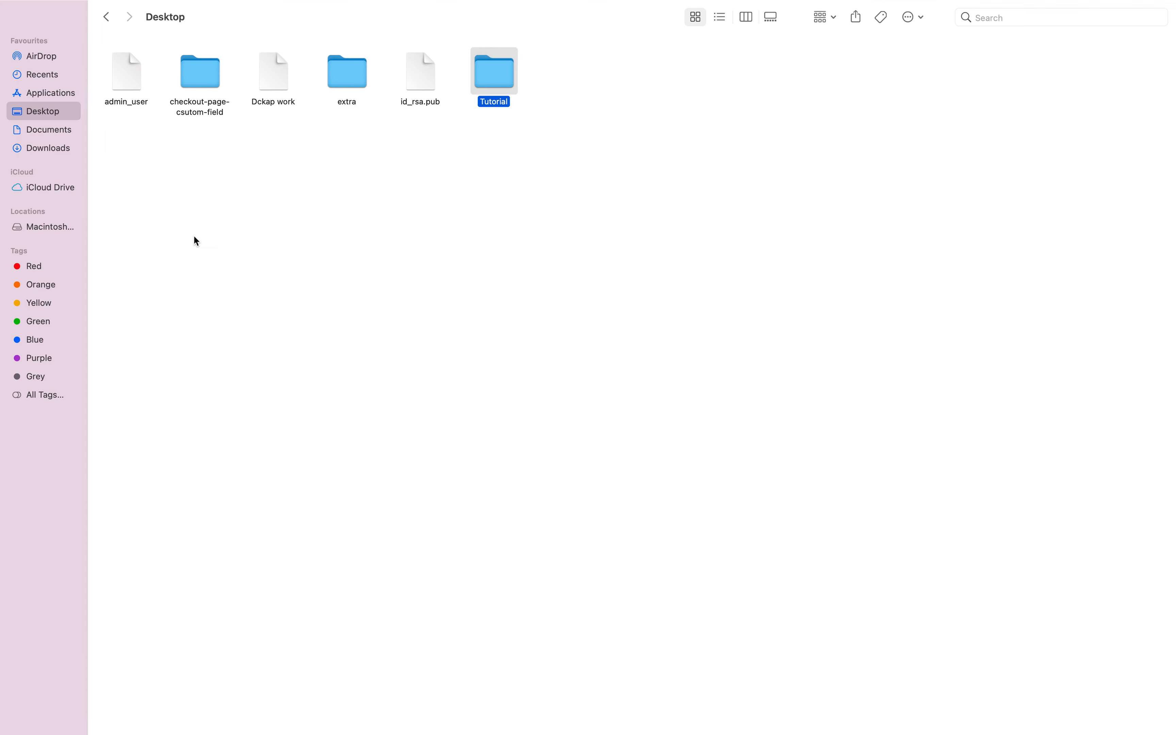
# Launch the elasticsearch executable from Downloads/elasticsearch-7.15.2/bin via Finder
pyautogui.click(49, 148)
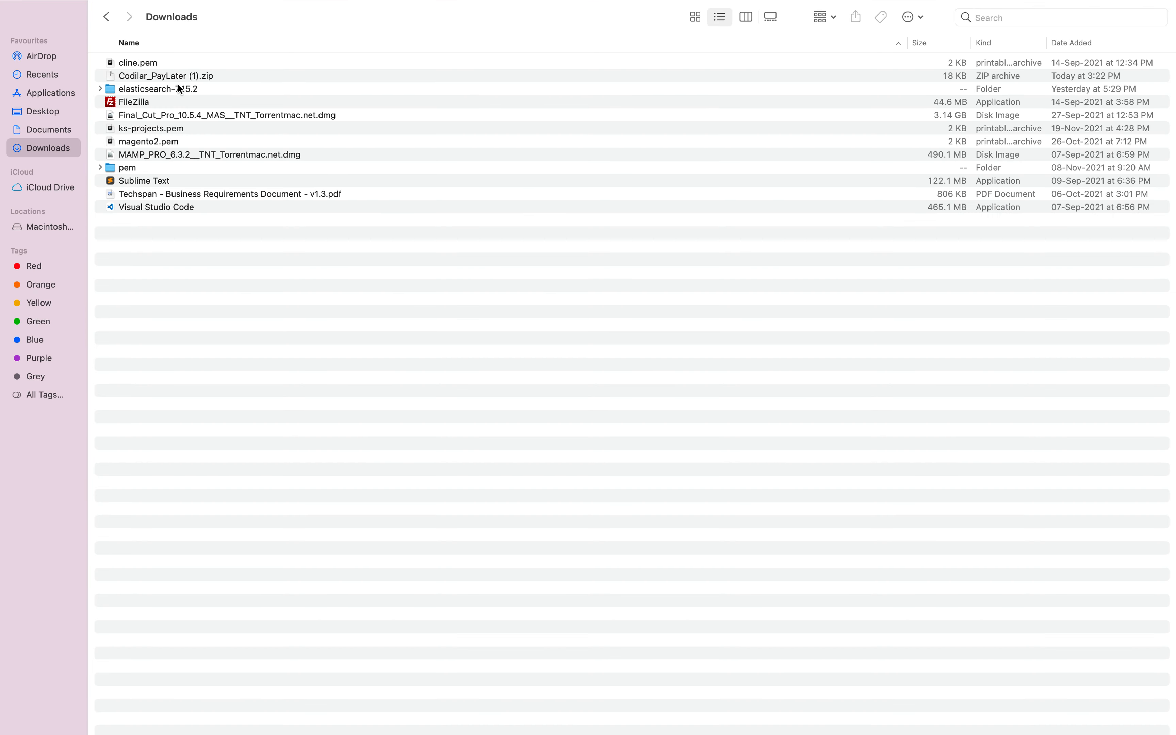
pyautogui.click(100, 89)
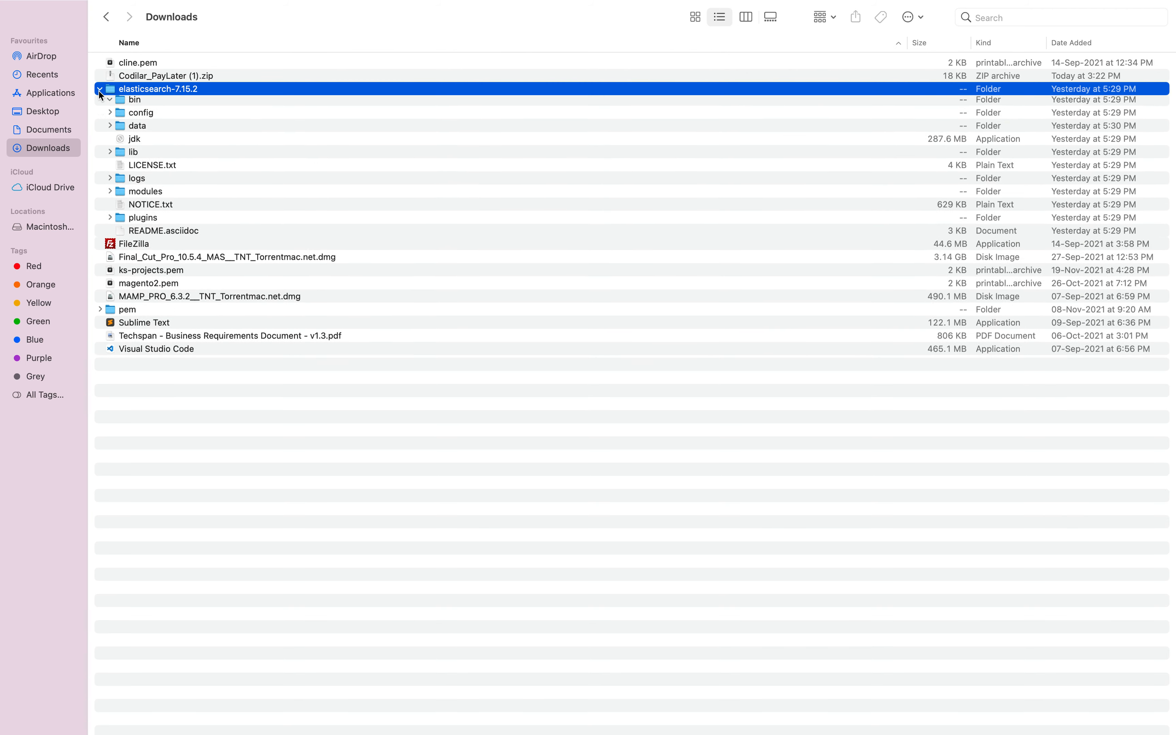
pyautogui.click(110, 101)
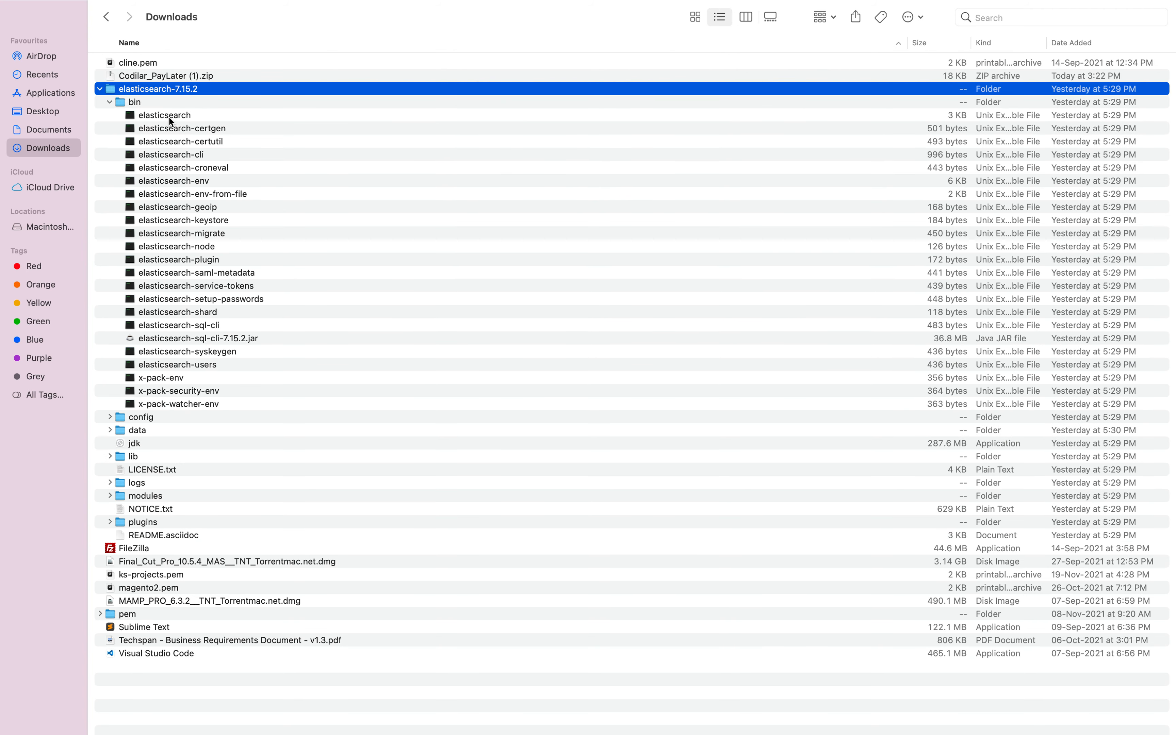
pyautogui.click(164, 115)
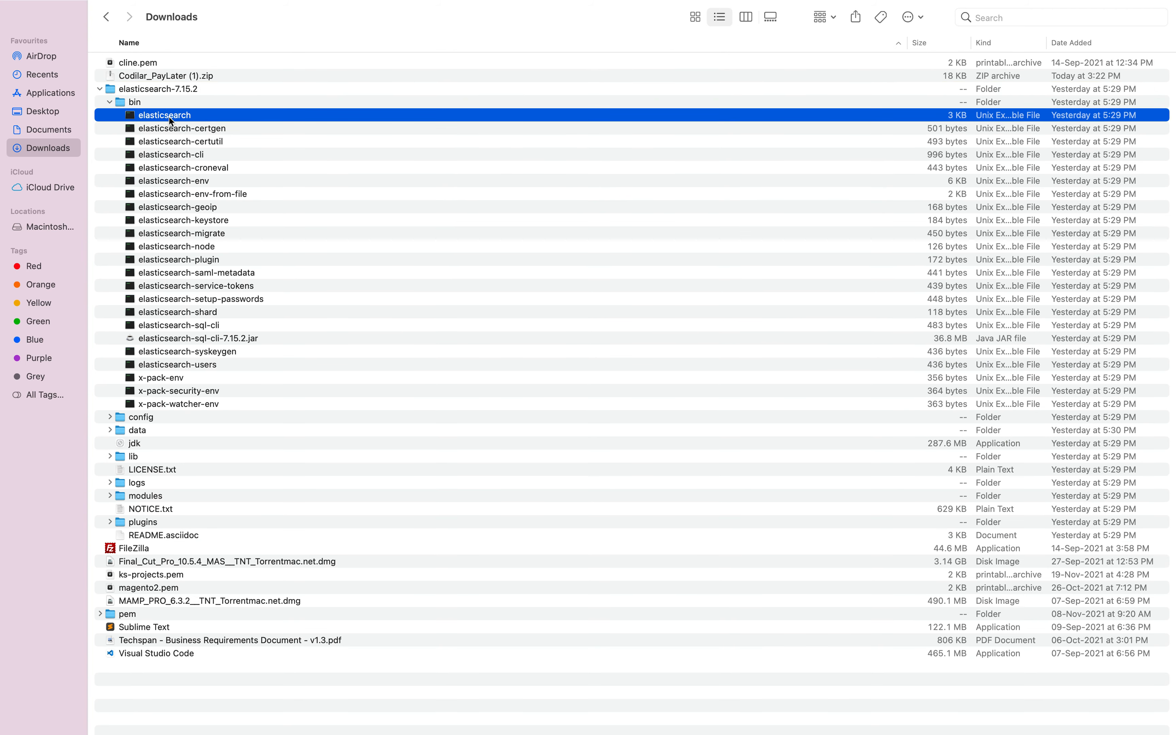
pyautogui.rightClick(164, 115)
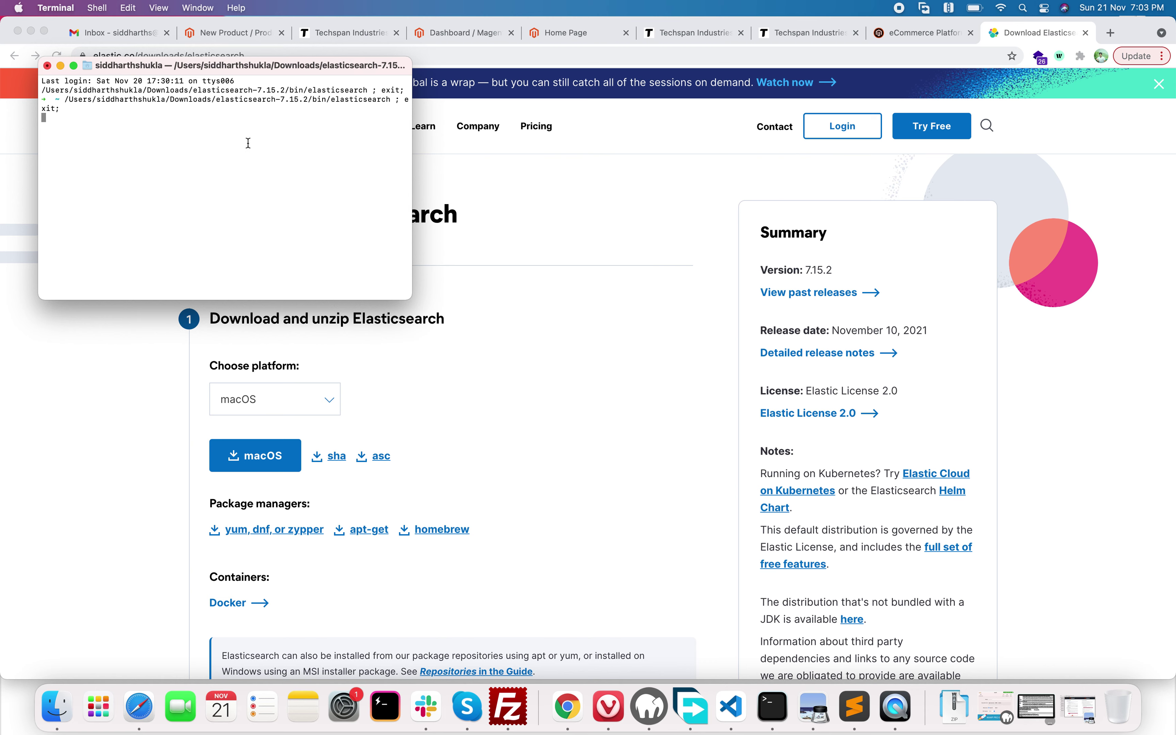
pyautogui.moveTo(223, 135)
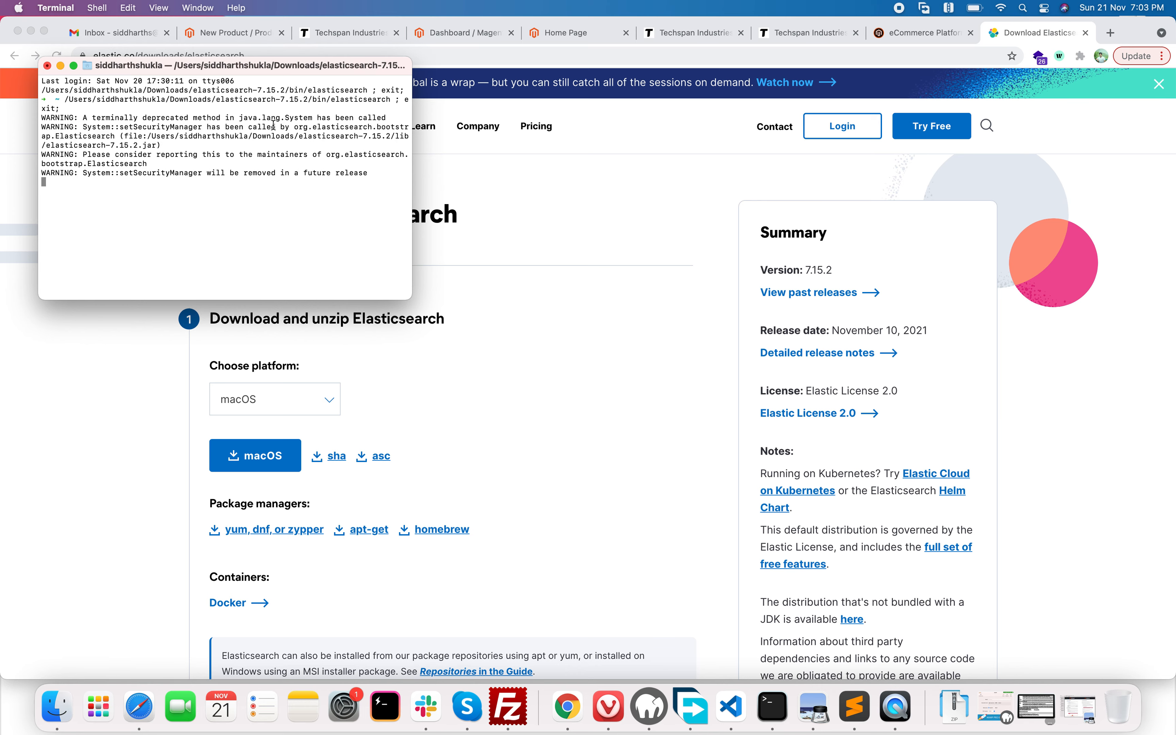
# Leave Elasticsearch running in Terminal and return to the Chrome window
pyautogui.click(422, 126)
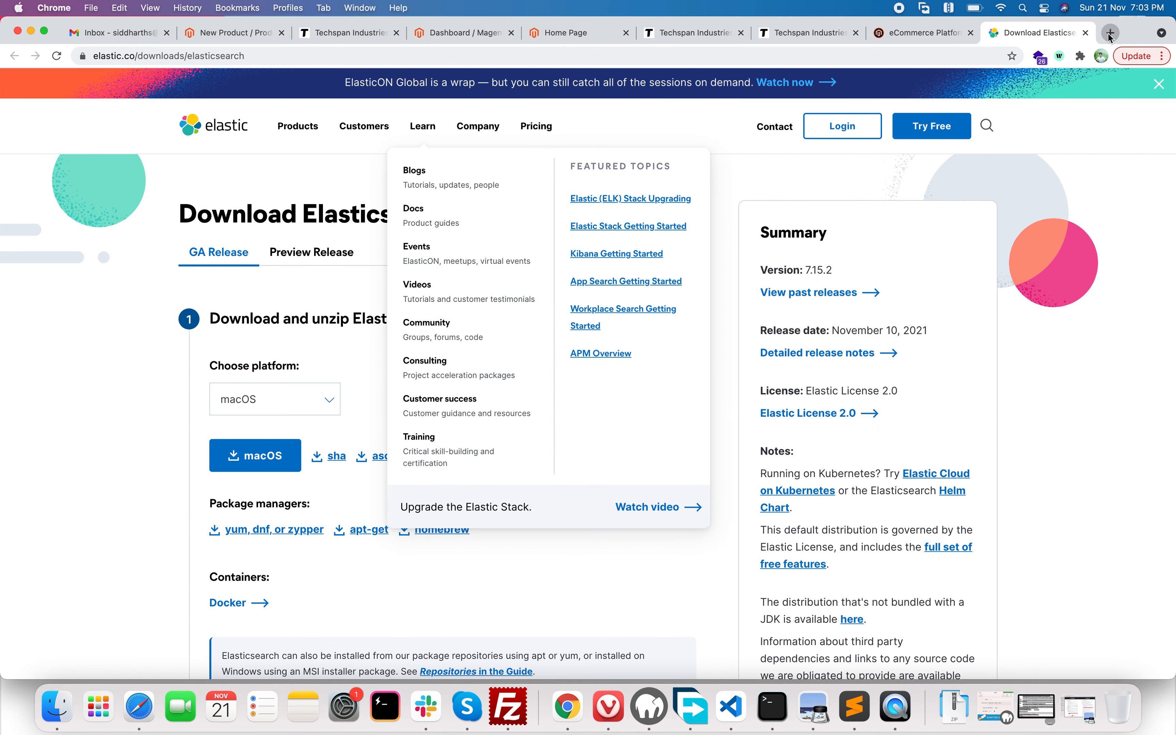
# Load localhost:9200 to get Elasticsearch's 7.15.2 JSON response, then start a fresh tab
pyautogui.click(1109, 35)
pyautogui.write('localhost')
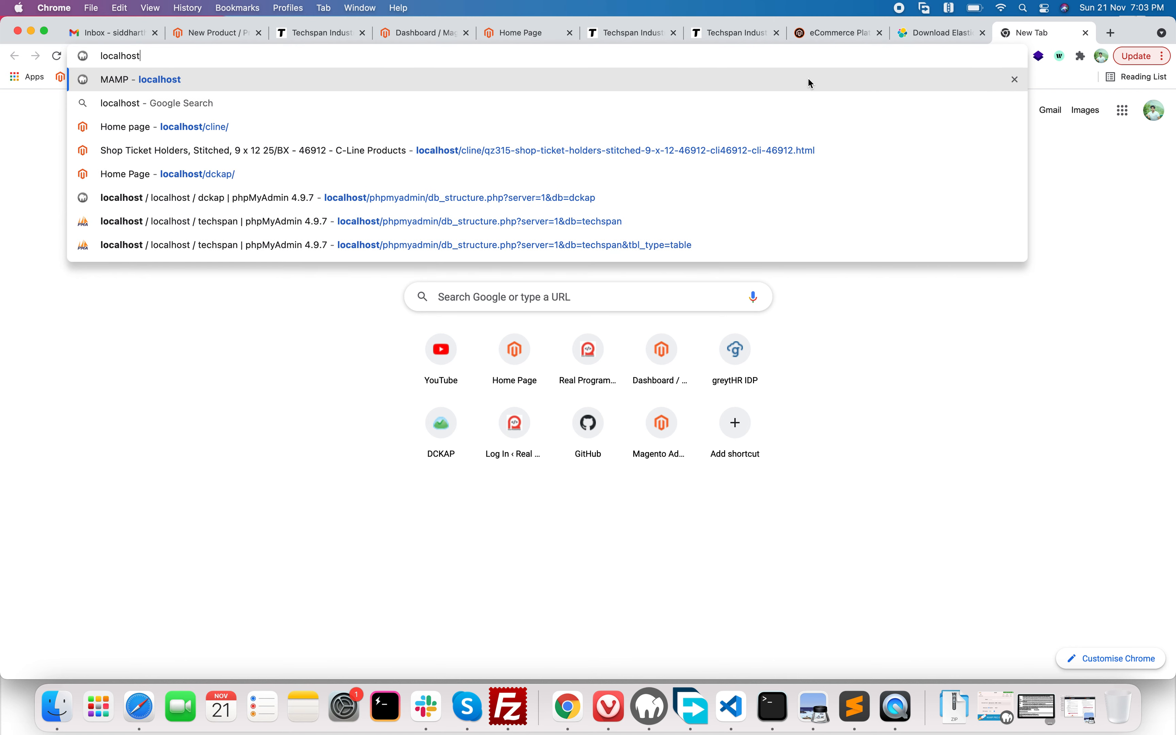
pyautogui.write(':9200')
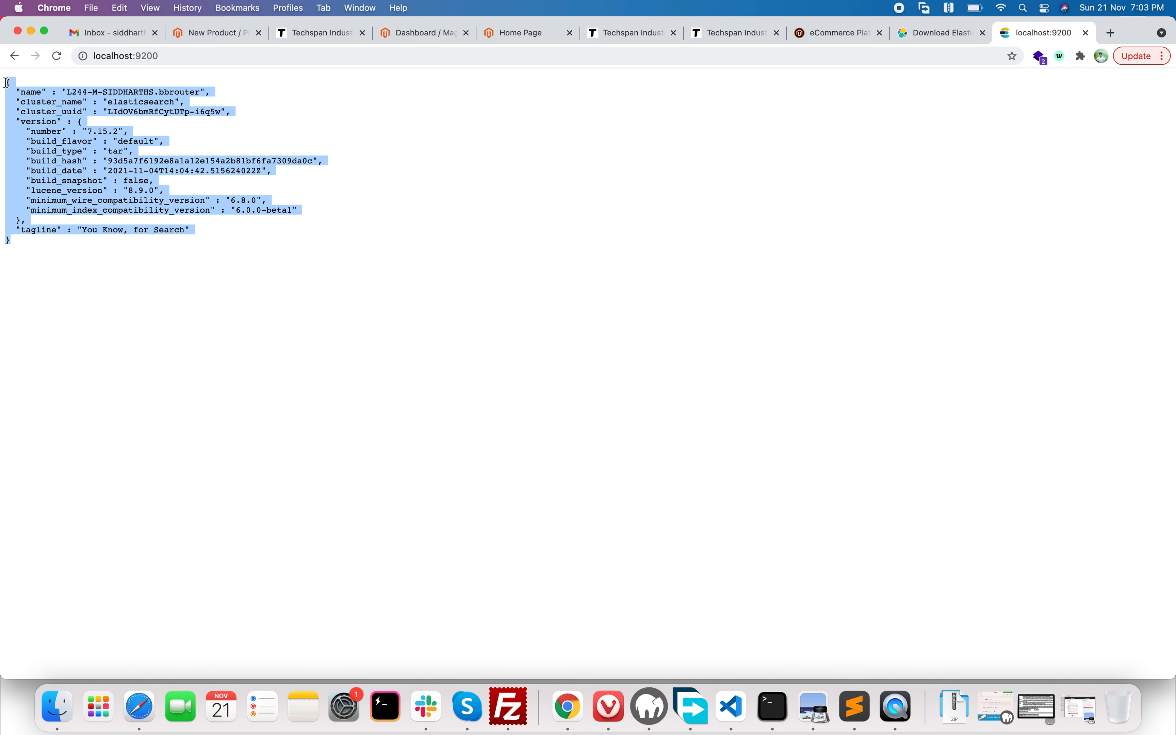
pyautogui.moveTo(129, 260)
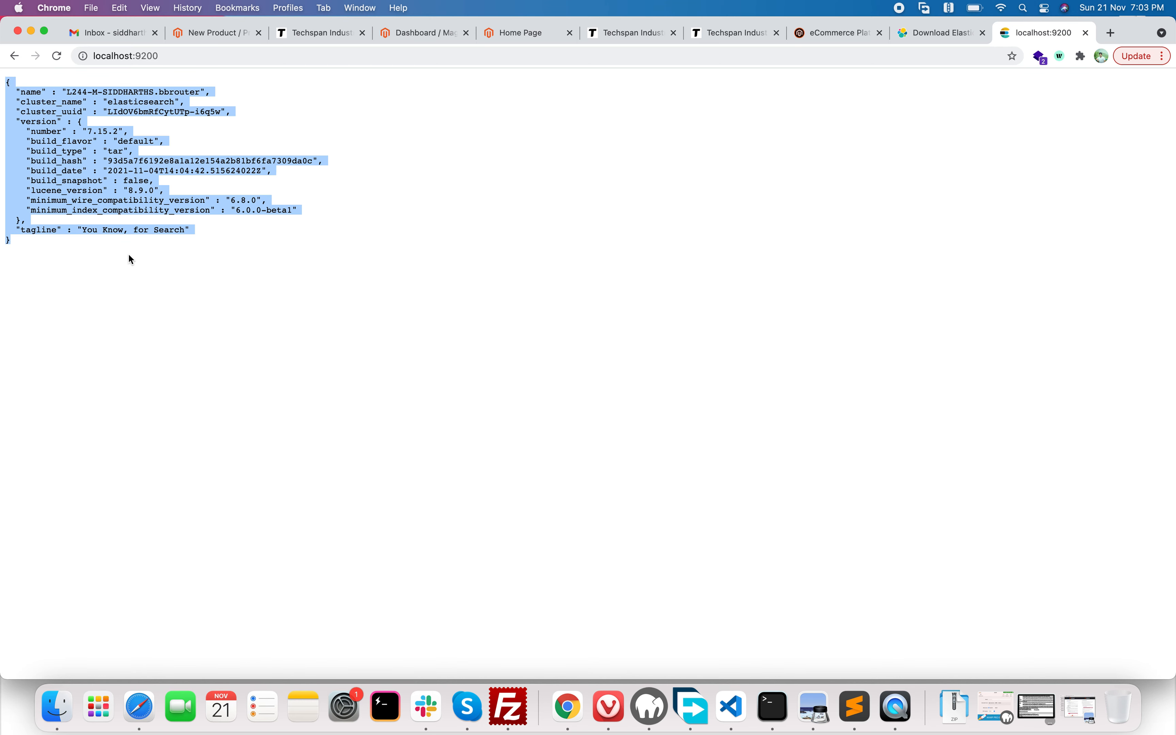
pyautogui.moveTo(939, 32)
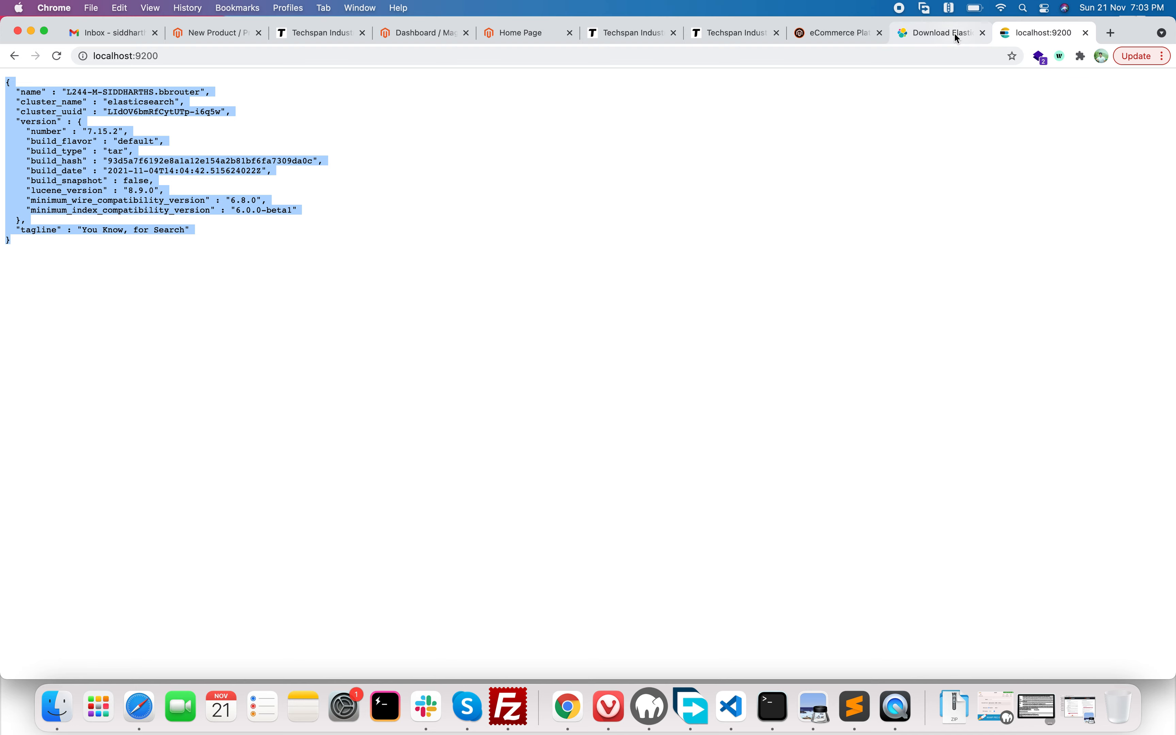
pyautogui.click(938, 32)
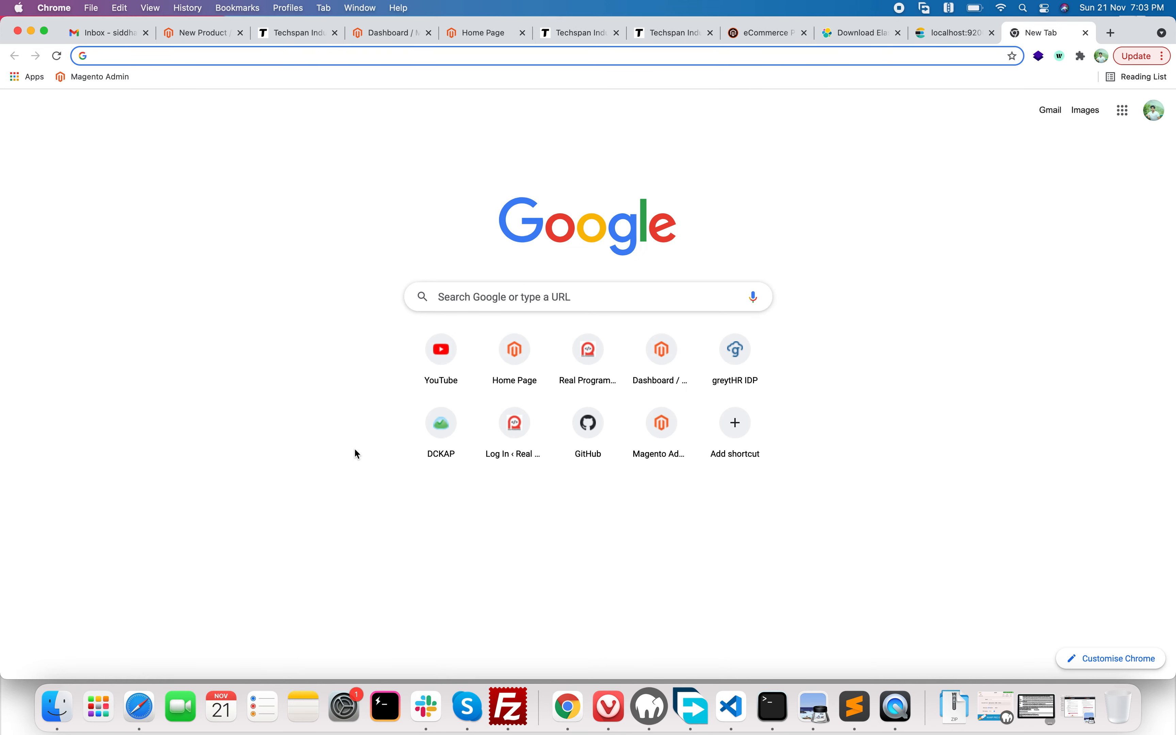
# Search for domainracer and go to the DomainRacer website from the results
pyautogui.write('doma')
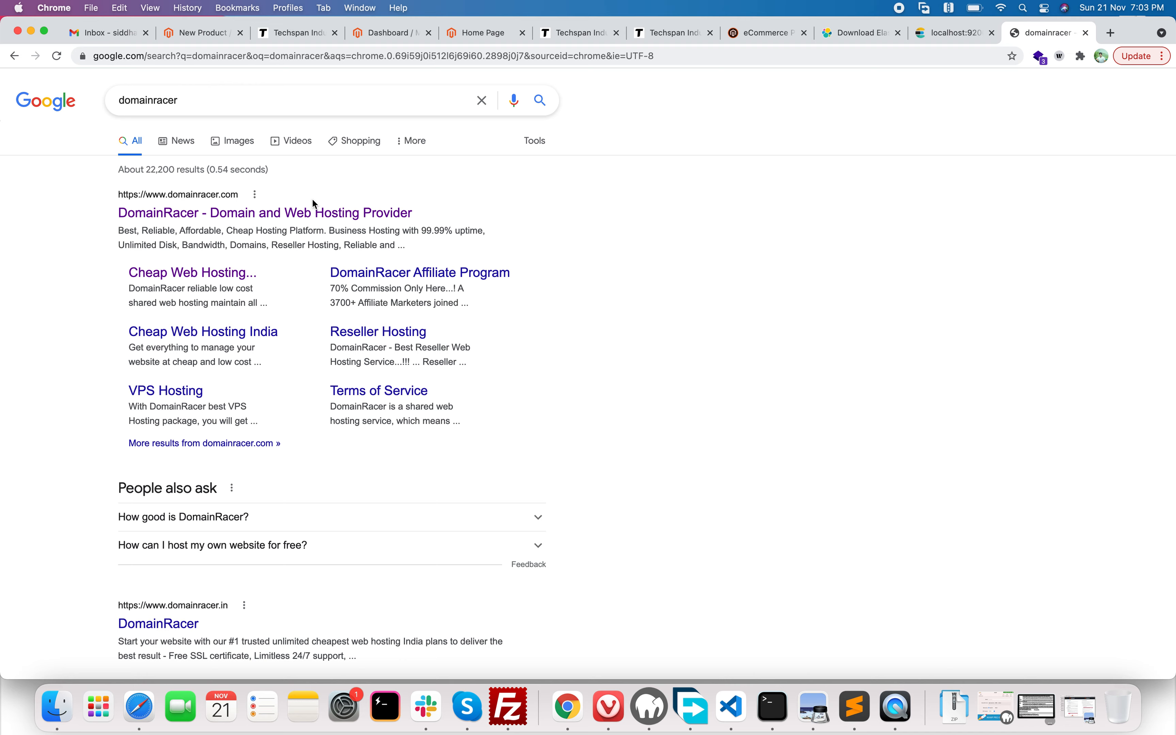
pyautogui.click(263, 212)
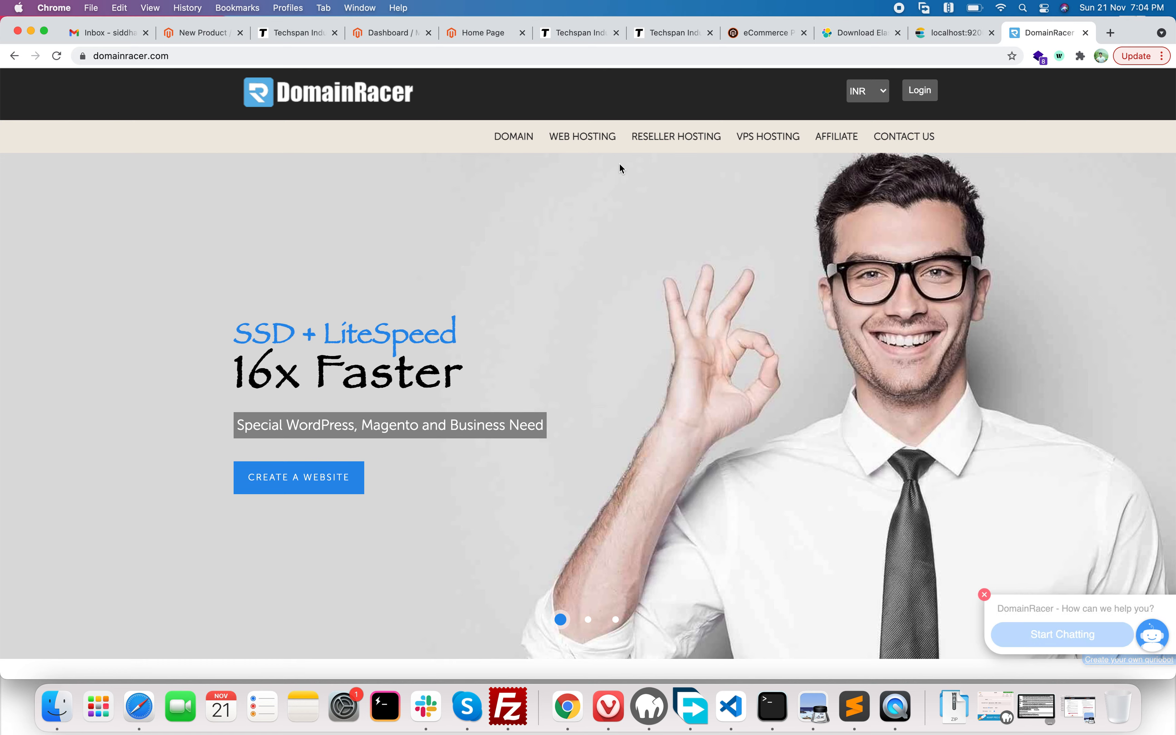
pyautogui.moveTo(610, 155)
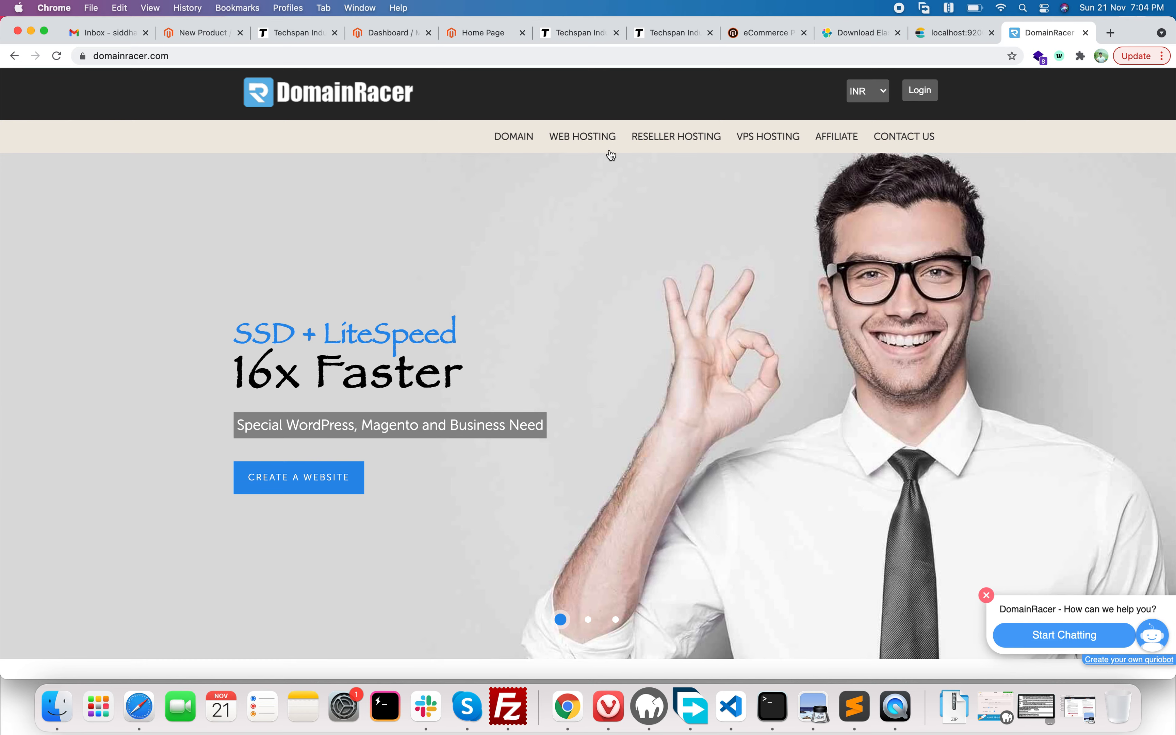
pyautogui.moveTo(582, 137)
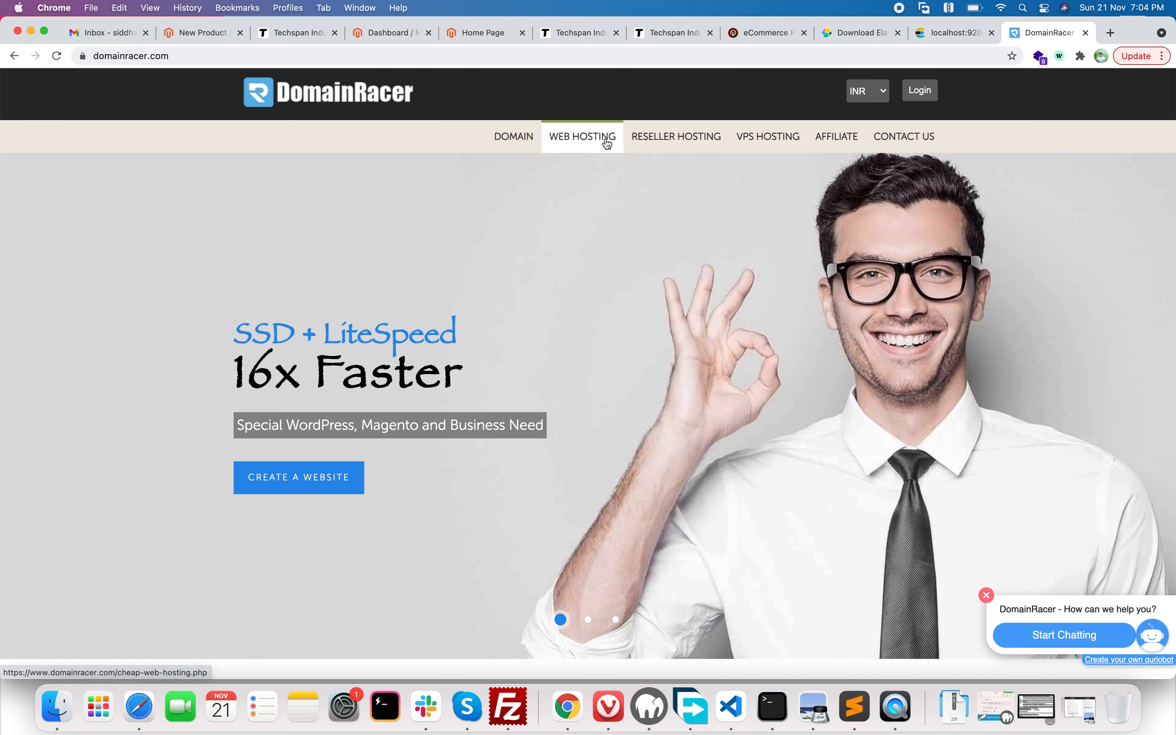
# Browse the Web Hosting page's Basic, Personal, Silver and Advanced plans (₹59–₹249/month)
pyautogui.click(582, 137)
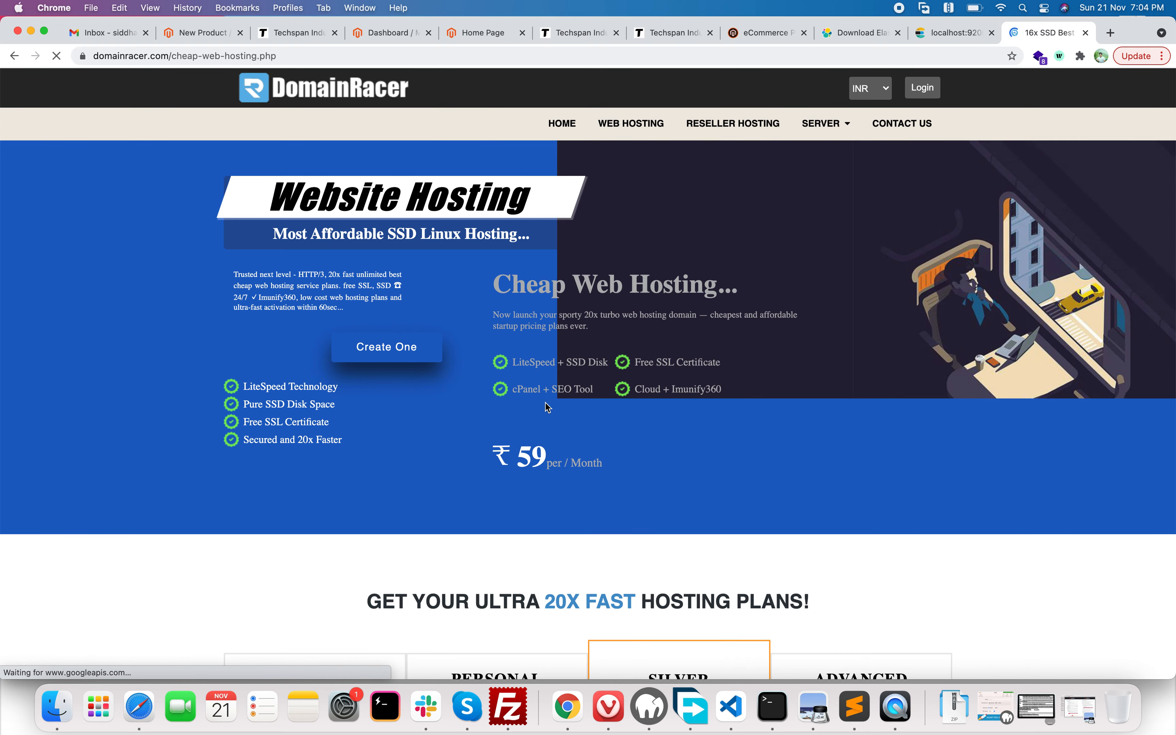
pyautogui.scroll(-3)
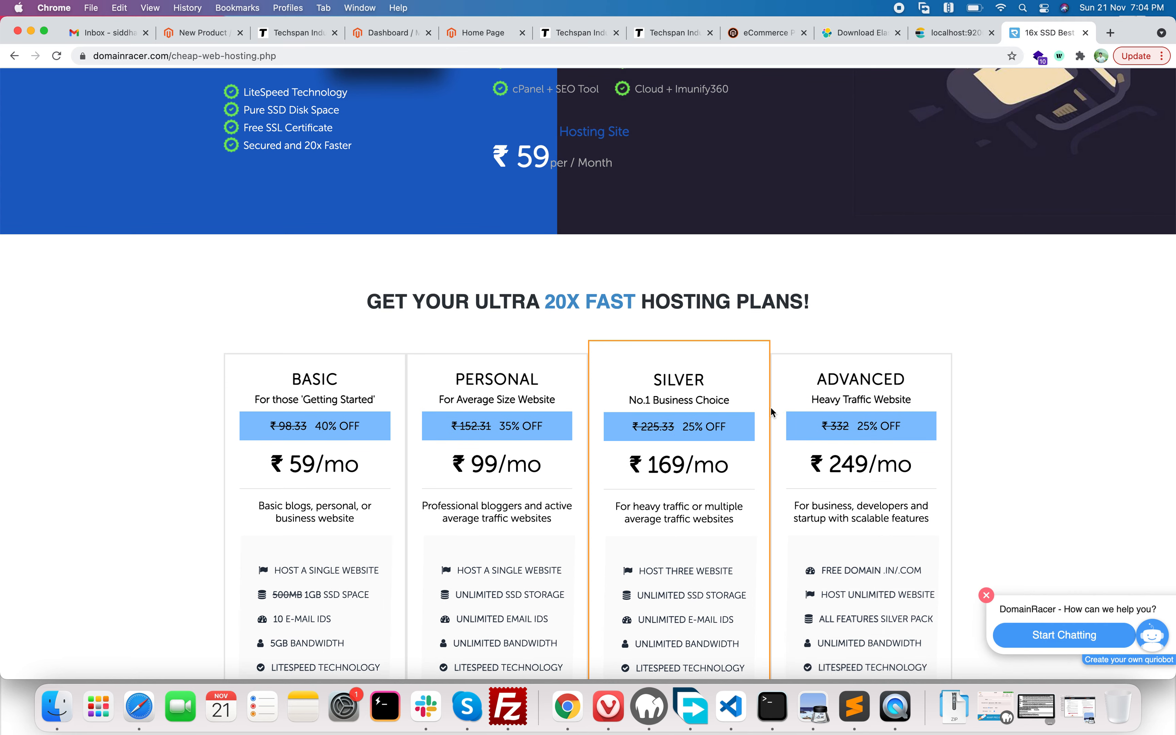
pyautogui.moveTo(613, 615)
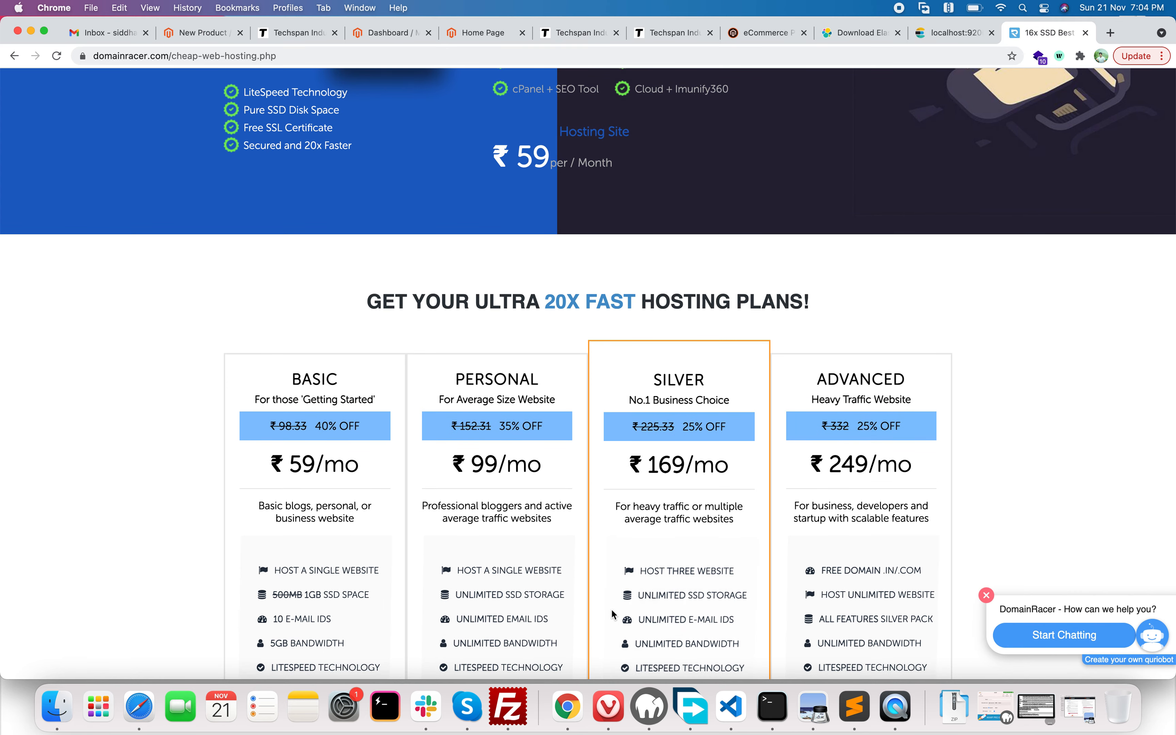
pyautogui.scroll(-3)
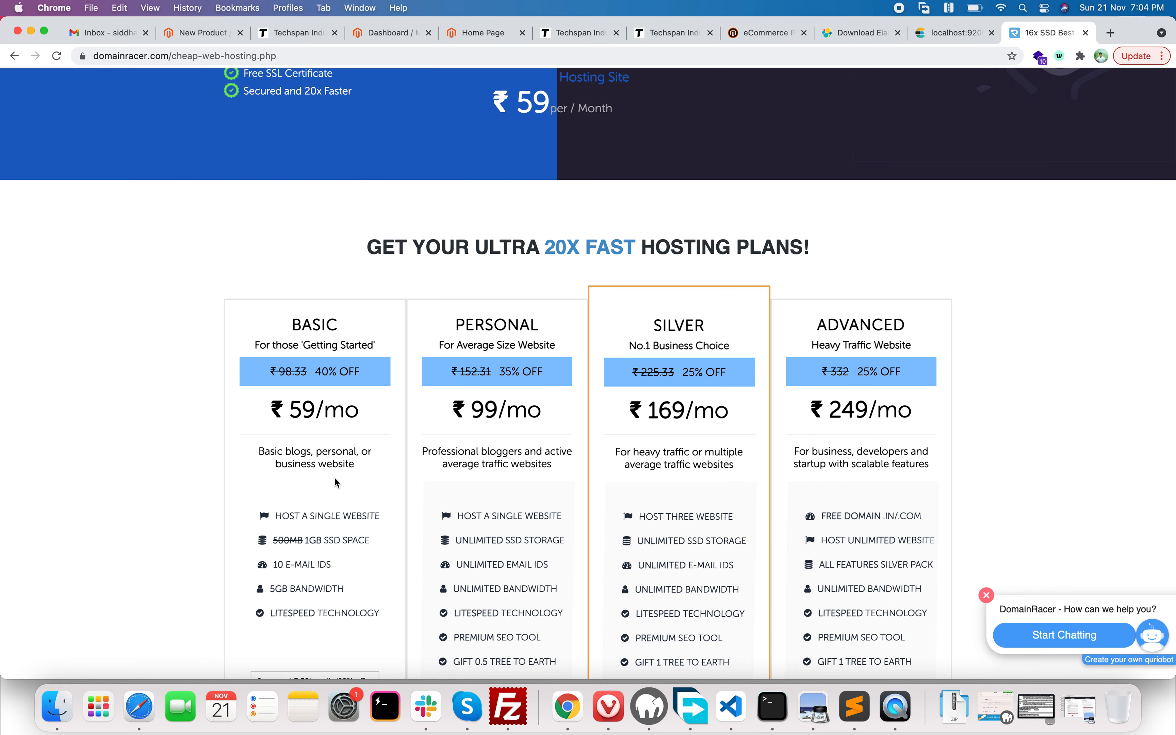
pyautogui.scroll(-3)
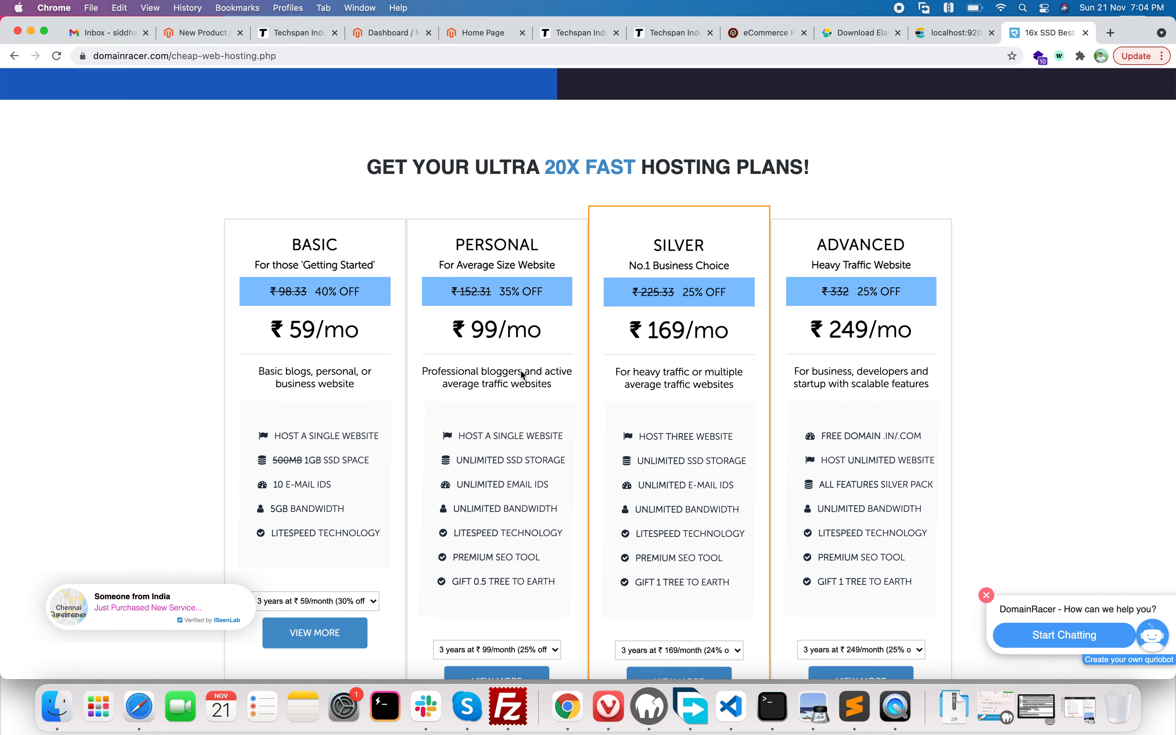
pyautogui.moveTo(835, 317)
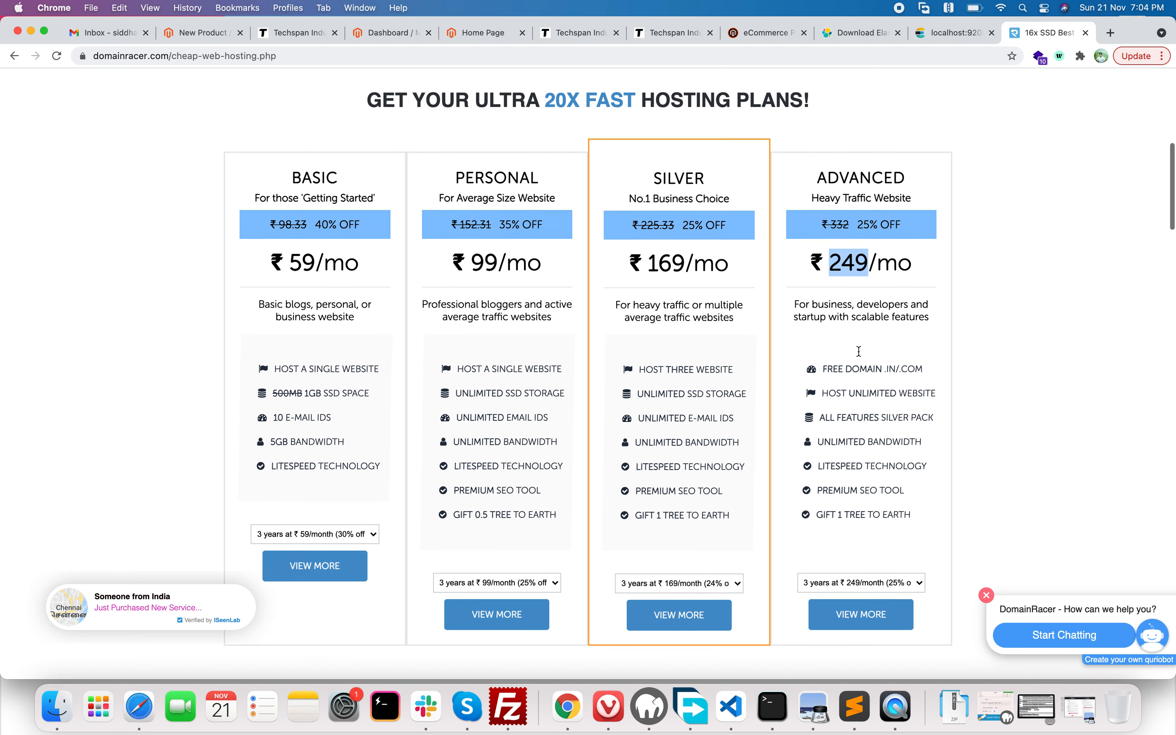
pyautogui.scroll(3)
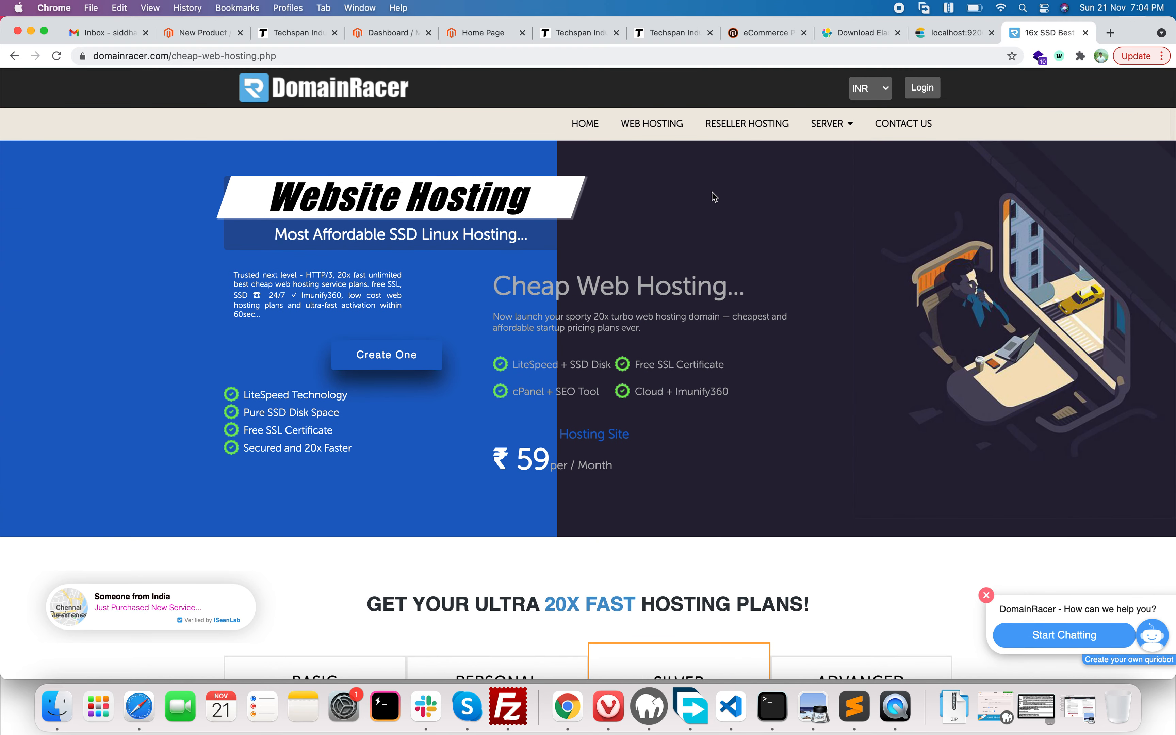
pyautogui.moveTo(699, 285)
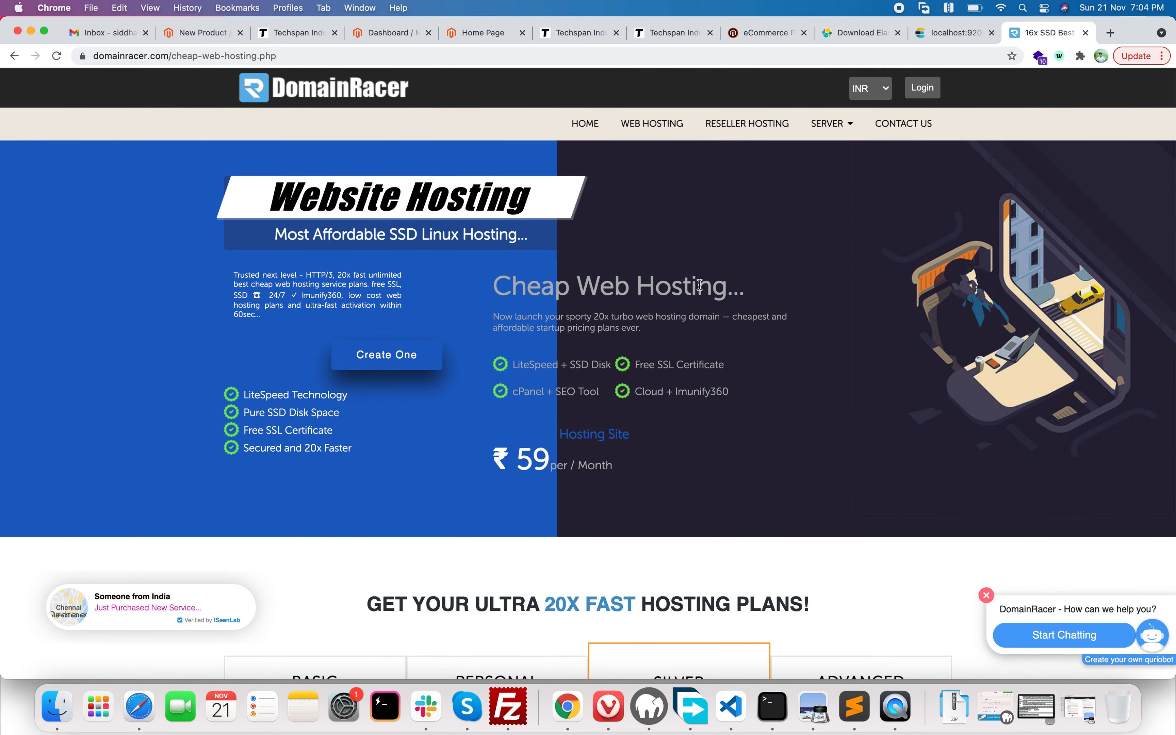